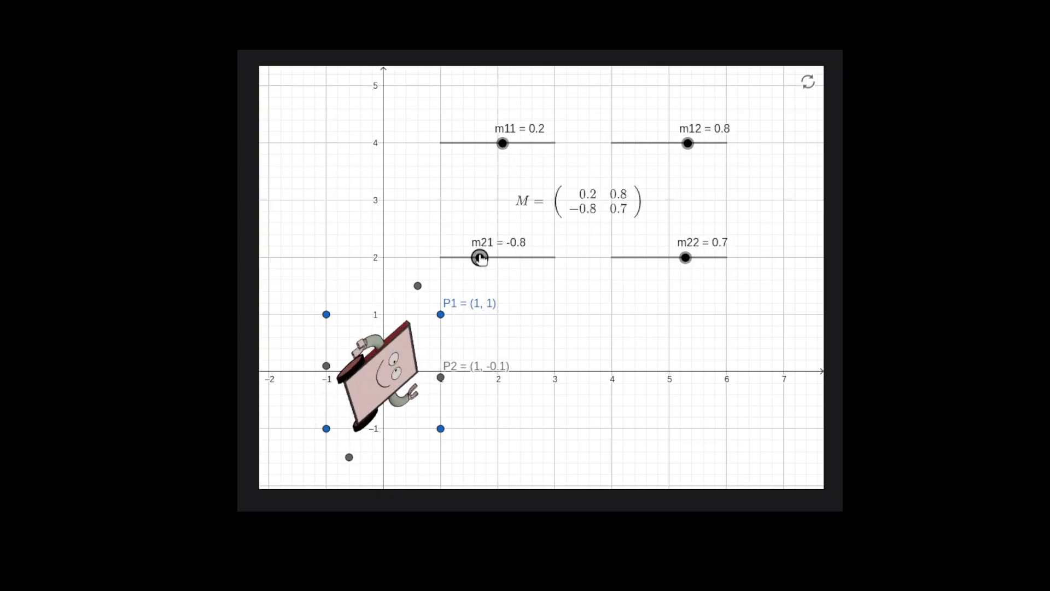
- Nudge a matrix M entry slider so the cartoon square rotates and skews
drag(684, 257, 672, 258)
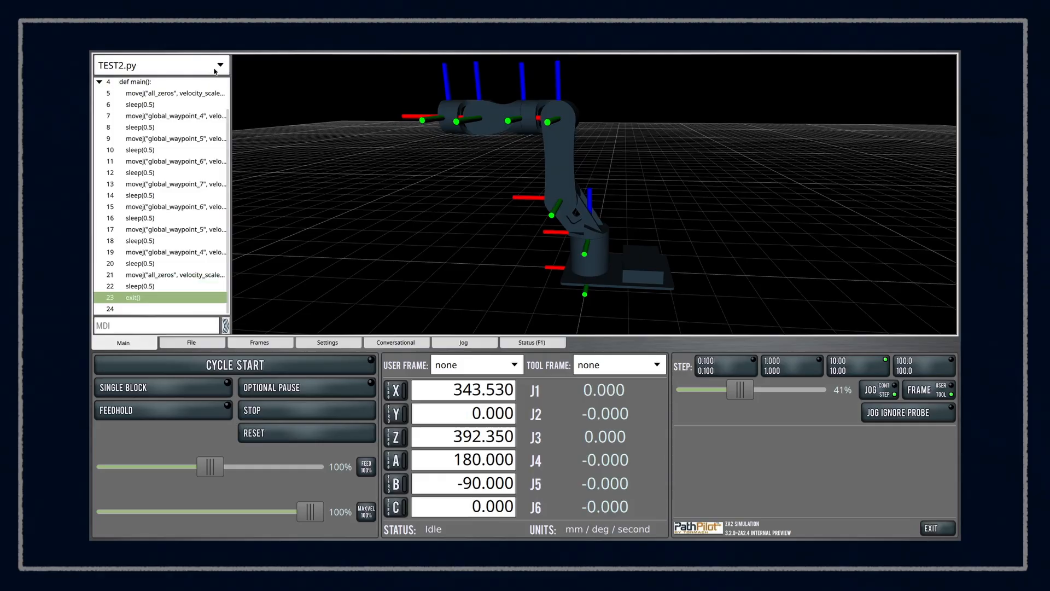
click(235, 364)
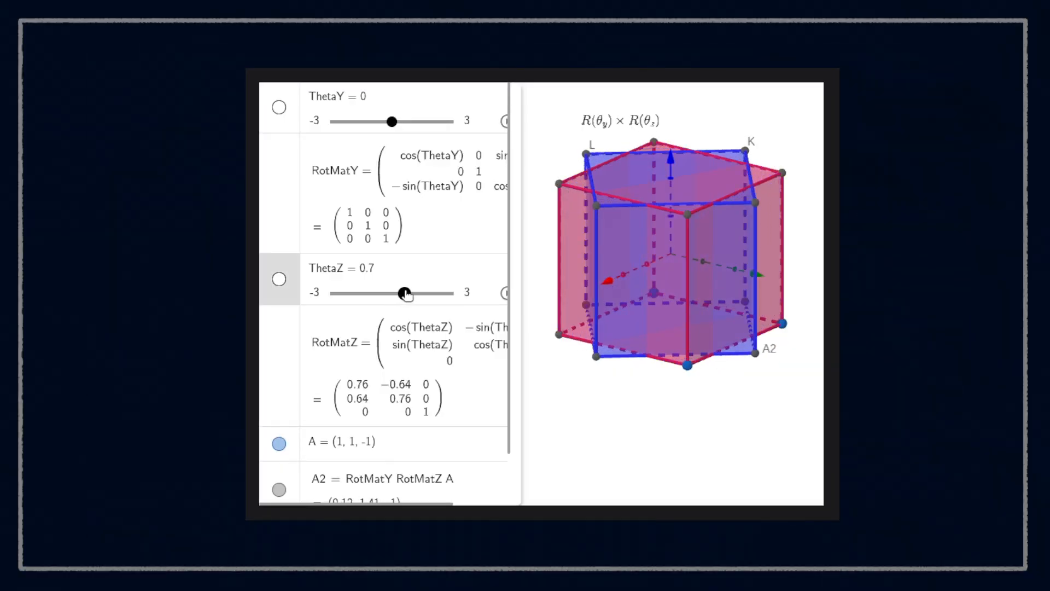
- Swing ThetaY negative then raise it to 0.2, tilting the blue prism about the y-axis
drag(393, 121, 382, 122)
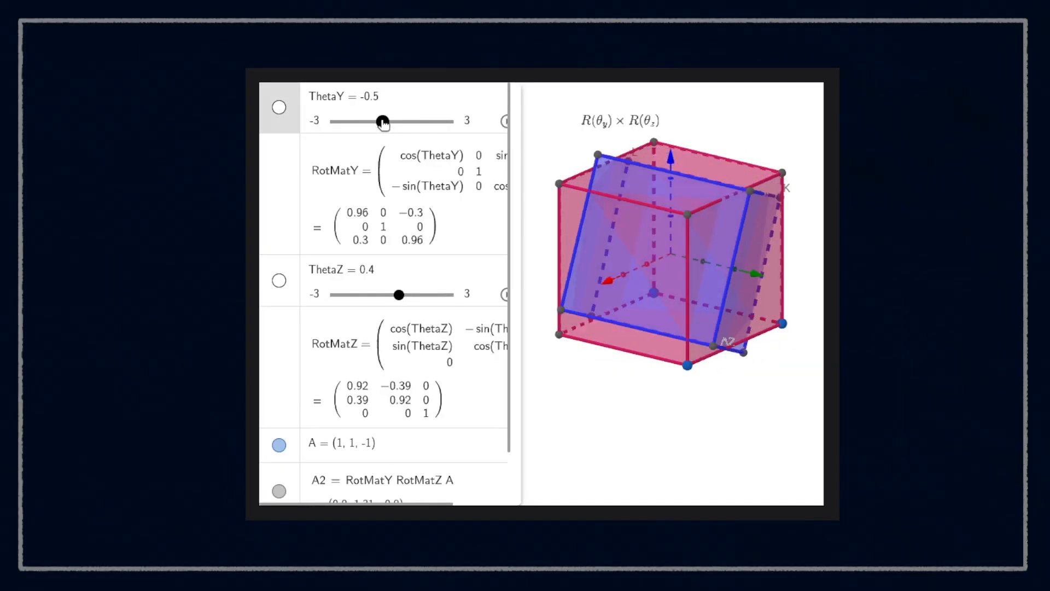
drag(384, 122, 392, 121)
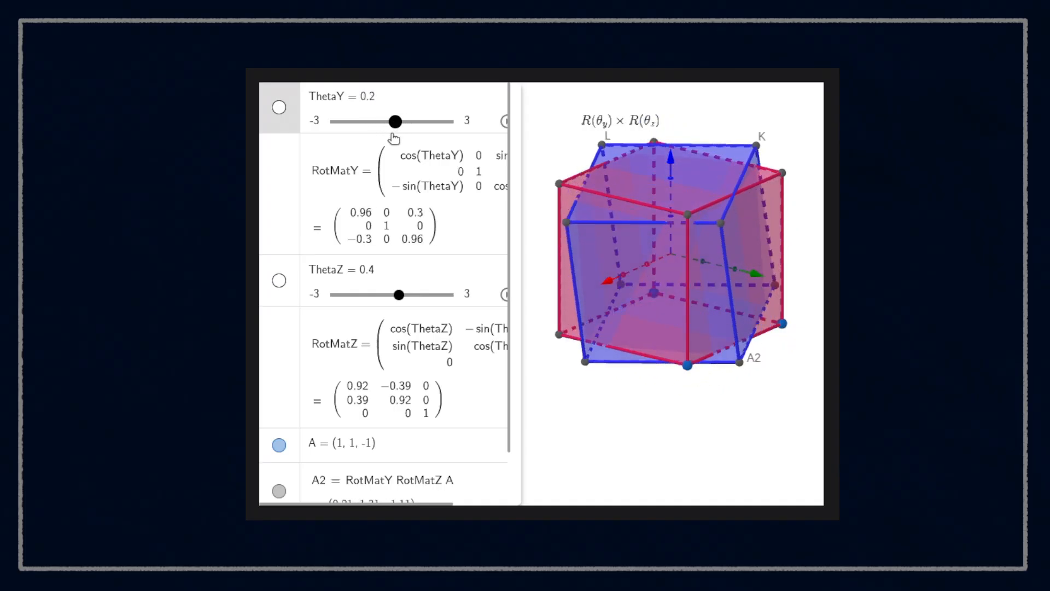